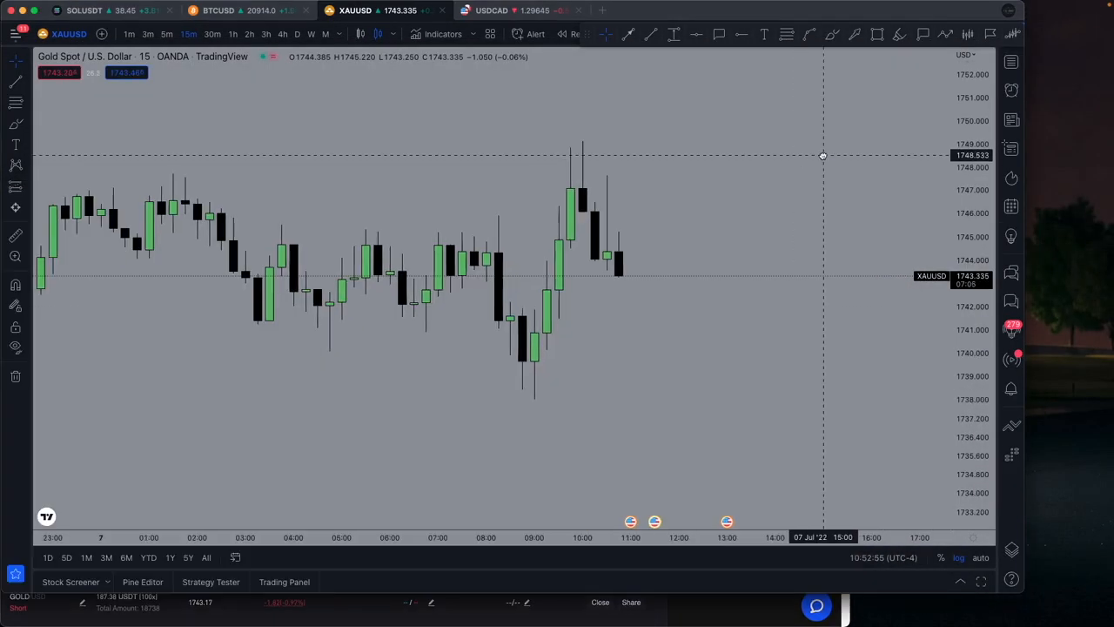
- Show the XAUUSD gold chart on the 30-minute timeframe
left_click(213, 35)
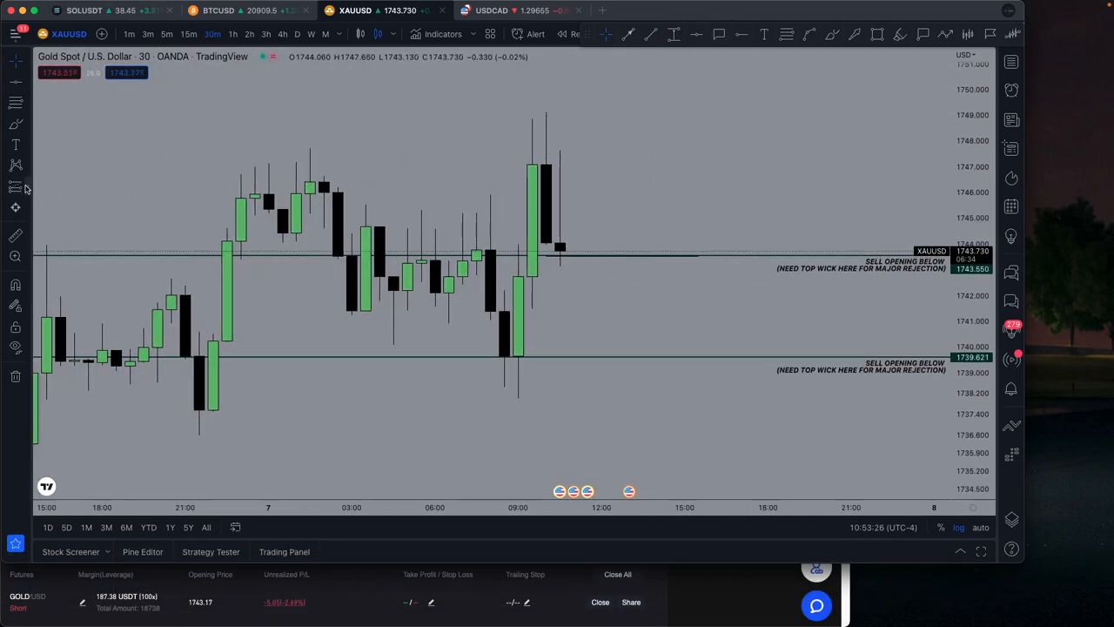
- On BingX, confirm a 1745 stop loss on the open gold short
left_click(428, 603)
type("1745")
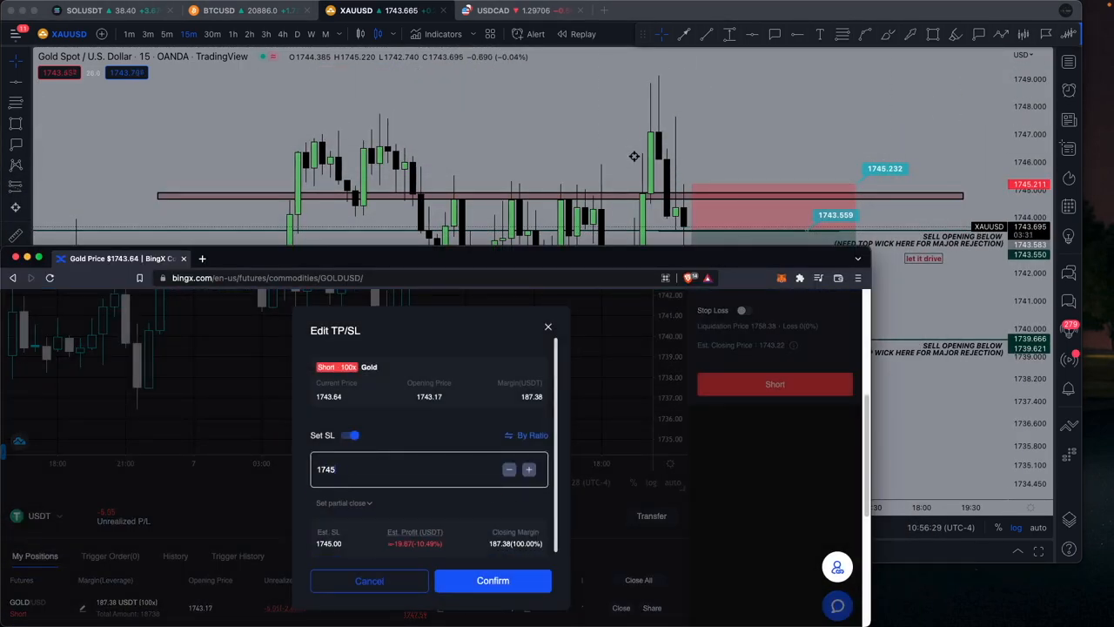
left_click(492, 582)
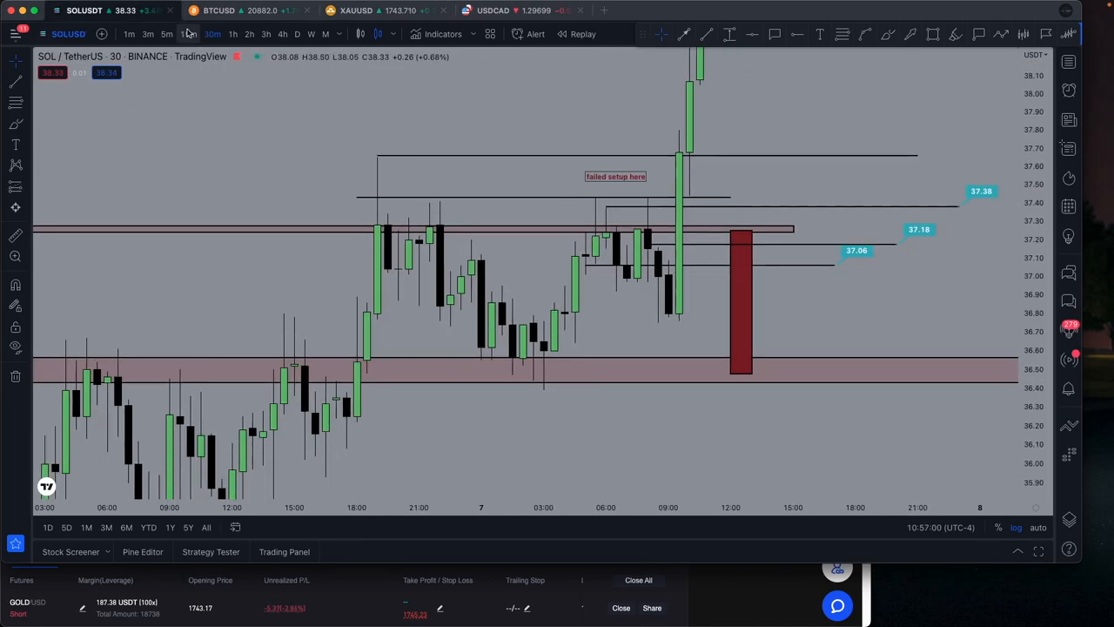
- Review the Bitcoin chart on 15-minute candles, then return to the gold chart
left_click(220, 10)
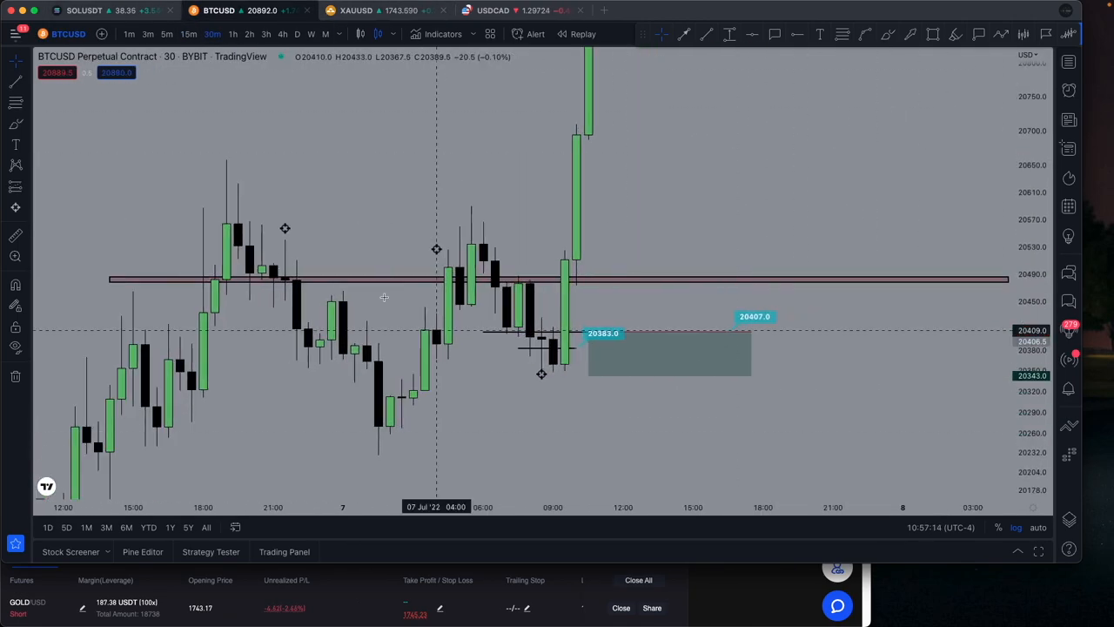
left_click(188, 35)
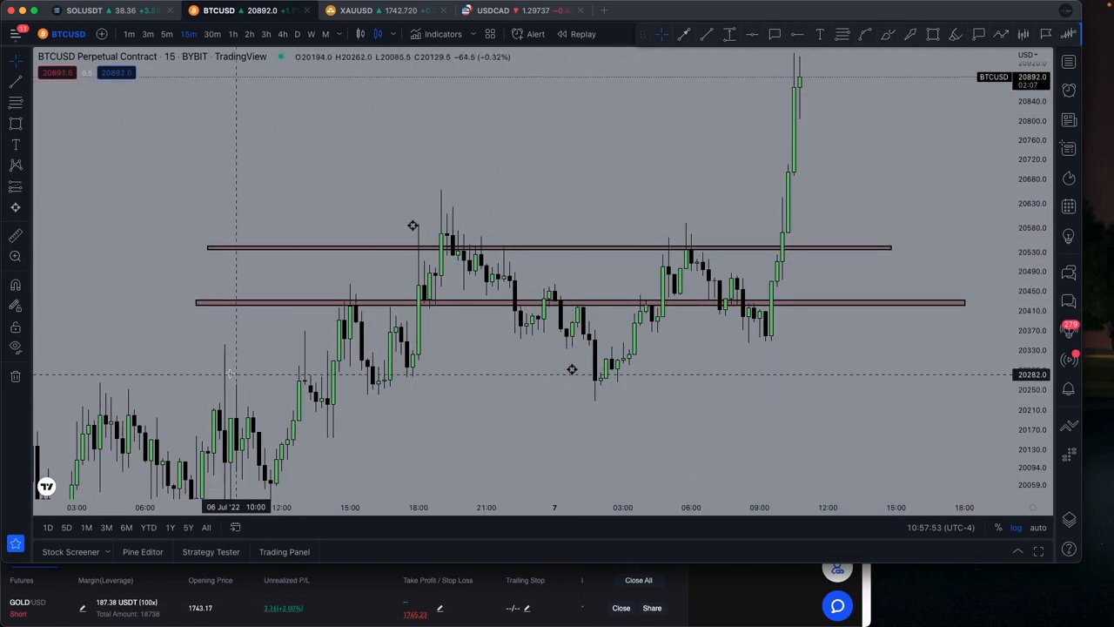
left_click(357, 10)
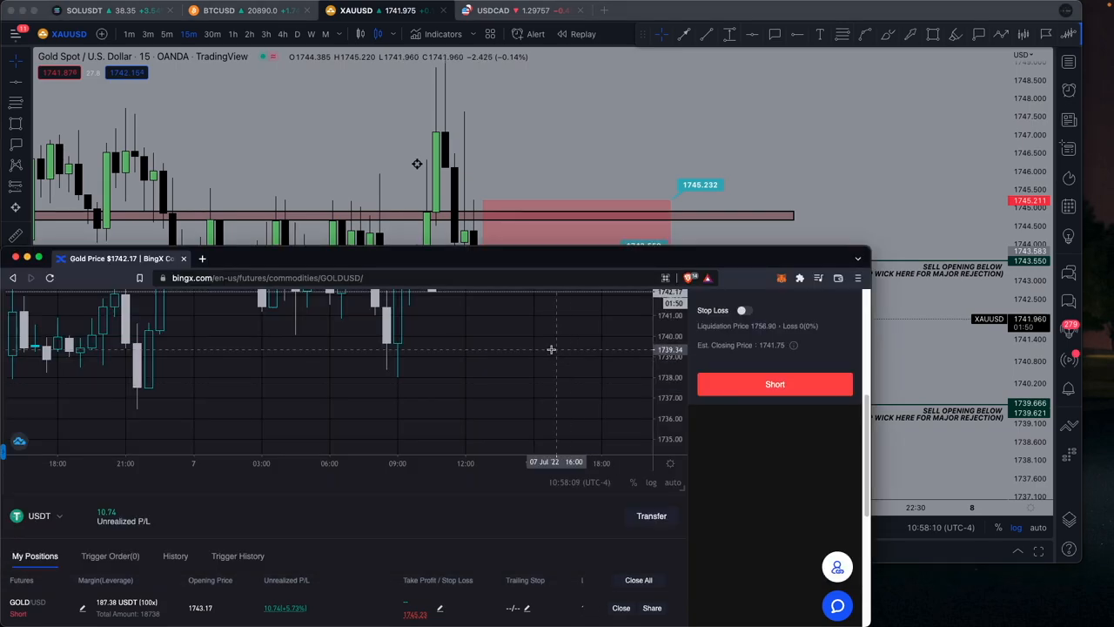
- Close the whole gold short position on BingX near 1742 in profit
left_click(620, 607)
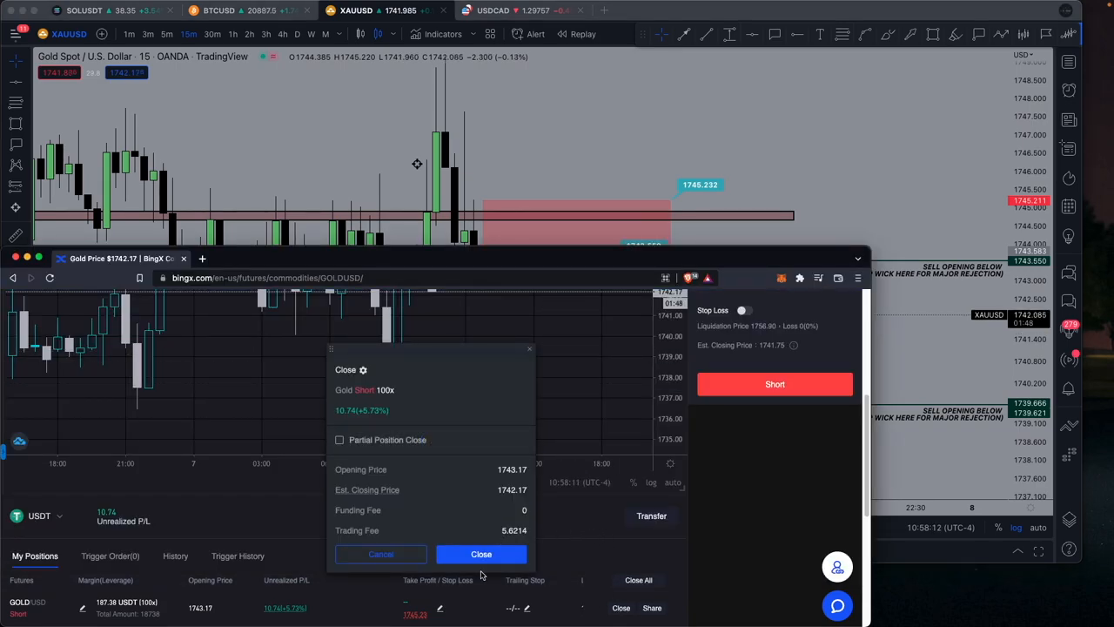
left_click(480, 554)
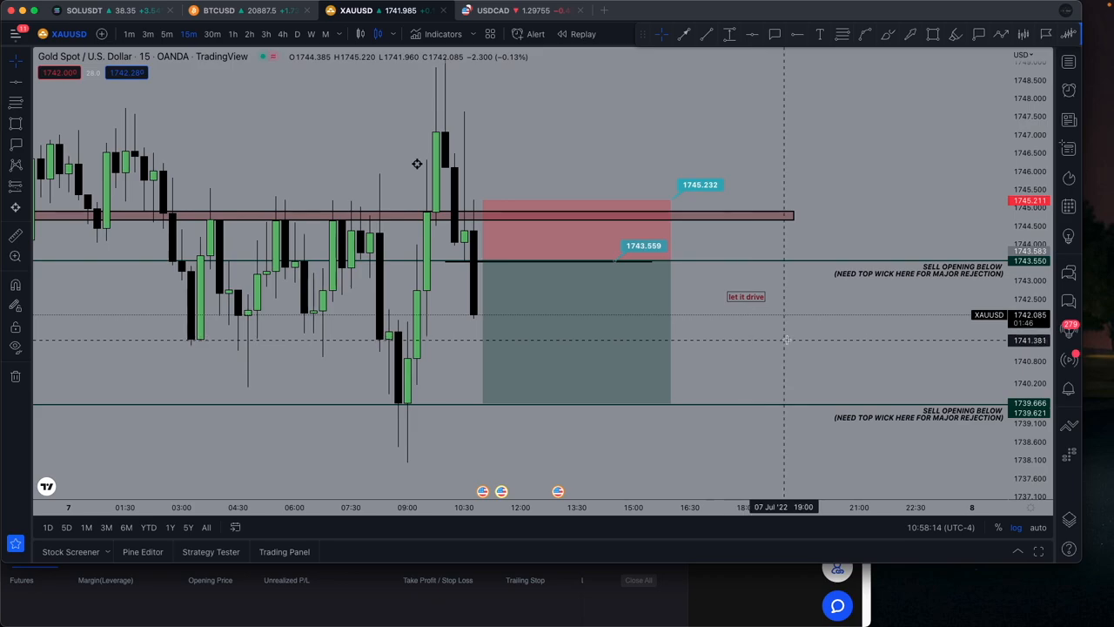